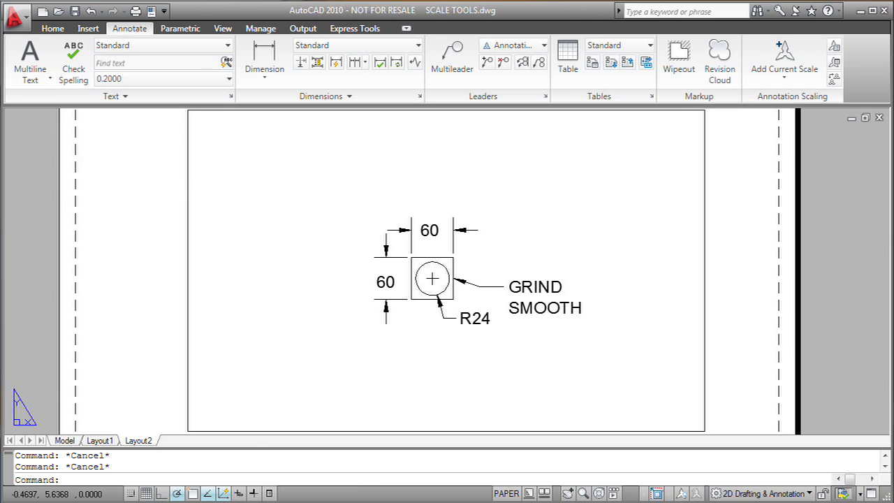
mouse_move(183, 223)
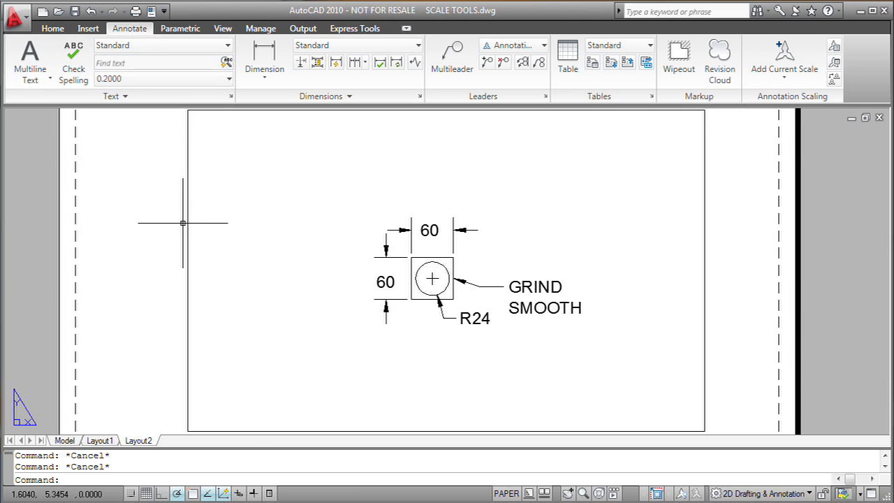
Select the Layout2 viewport border around the dimensioned square with the GRIND SMOOTH note.
click(188, 226)
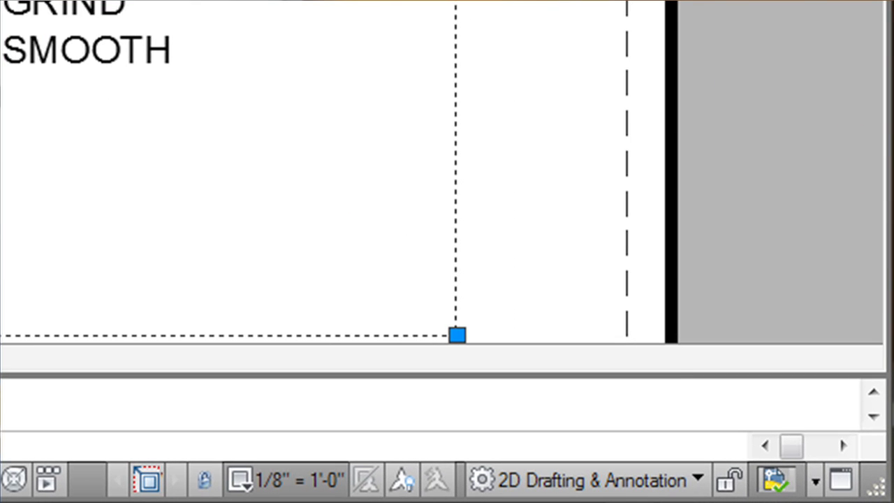
mouse_move(205, 480)
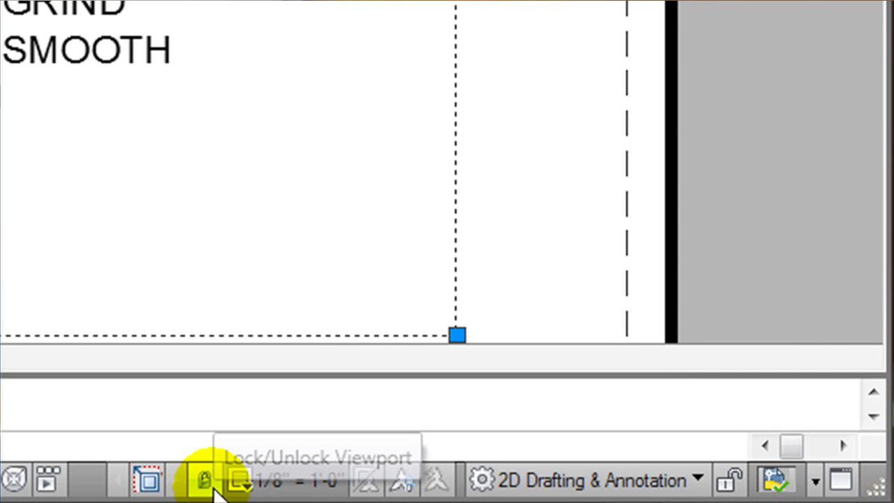
mouse_move(205, 479)
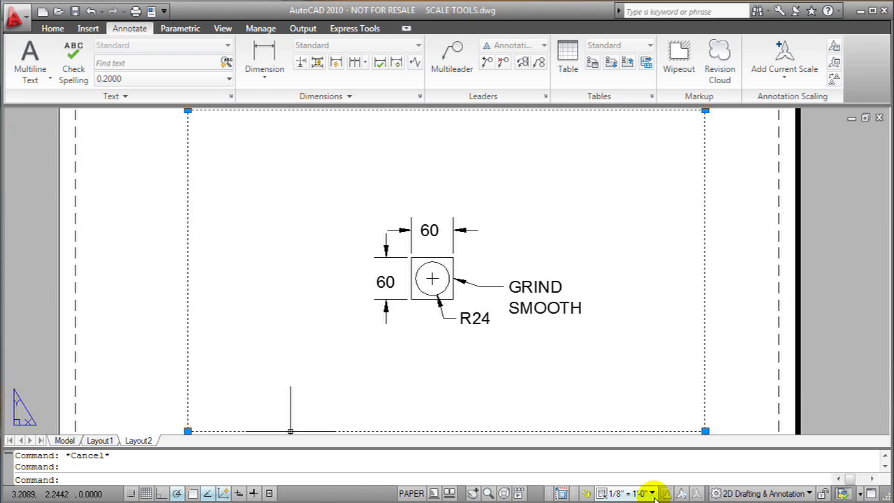
click(622, 494)
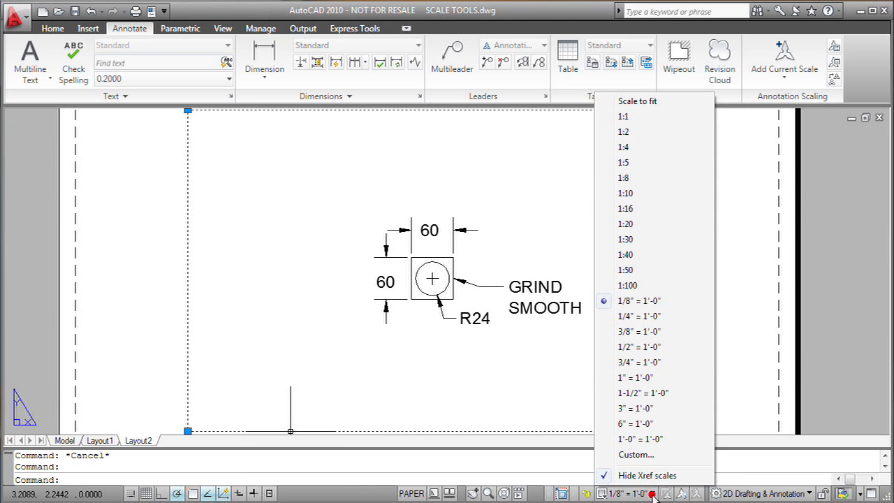
mouse_move(636, 316)
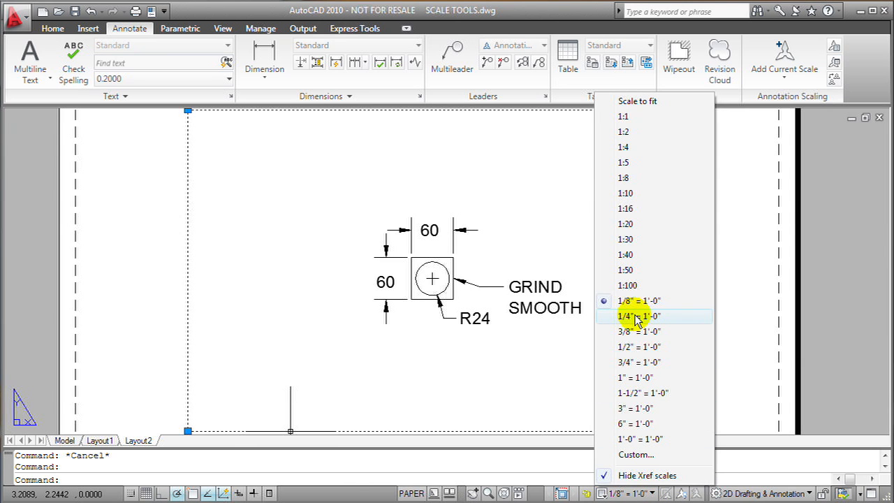
click(637, 316)
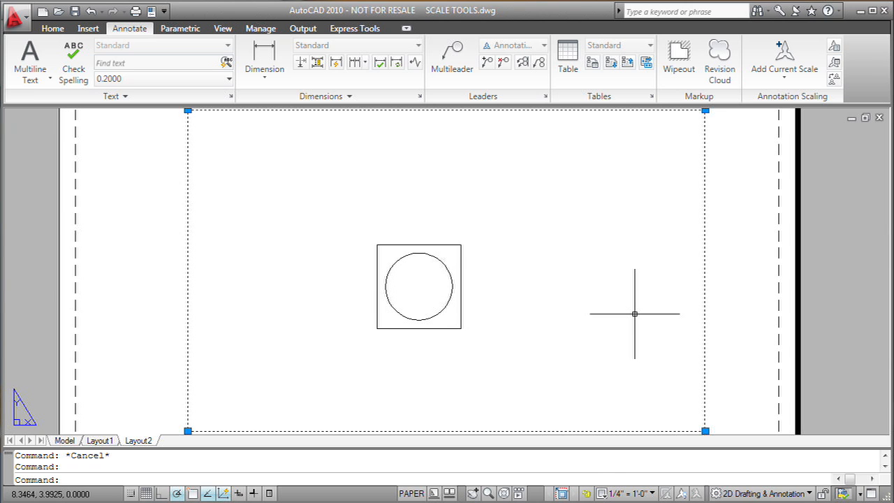
mouse_move(49, 419)
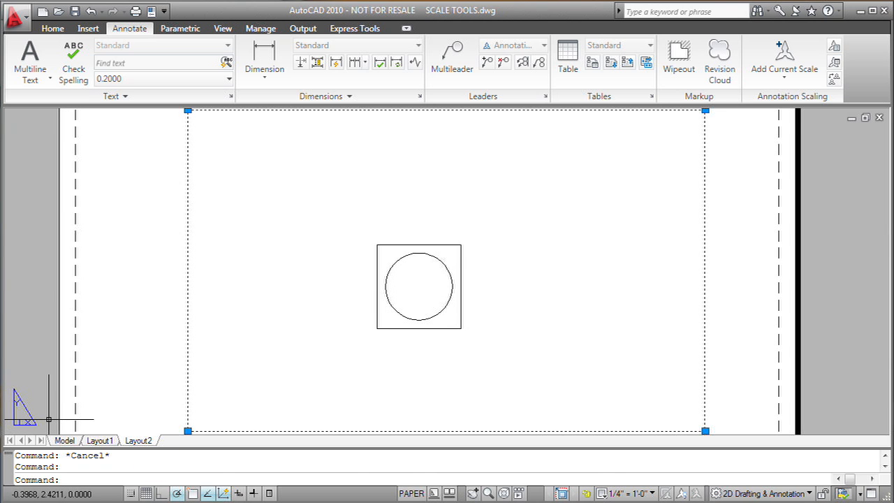
click(615, 492)
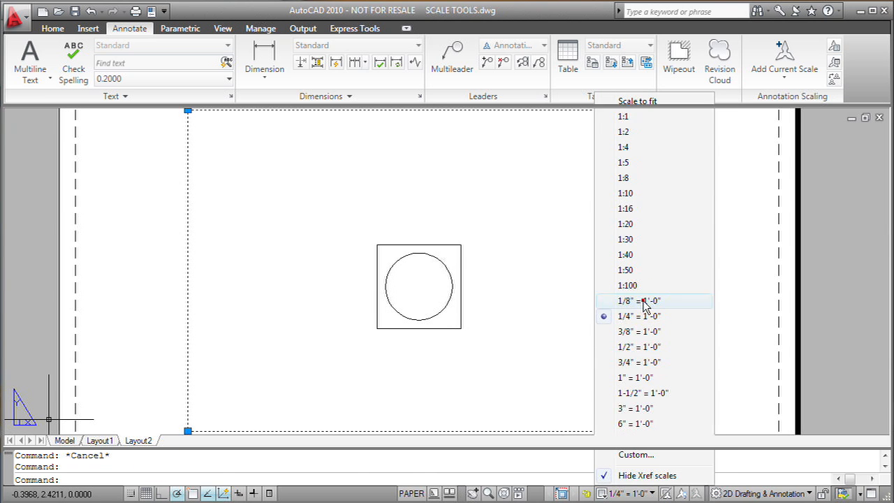
click(637, 301)
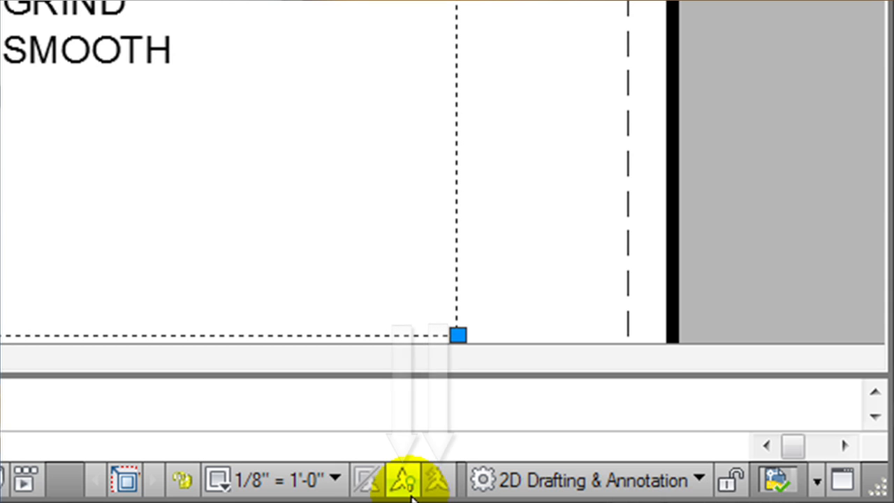
mouse_move(403, 479)
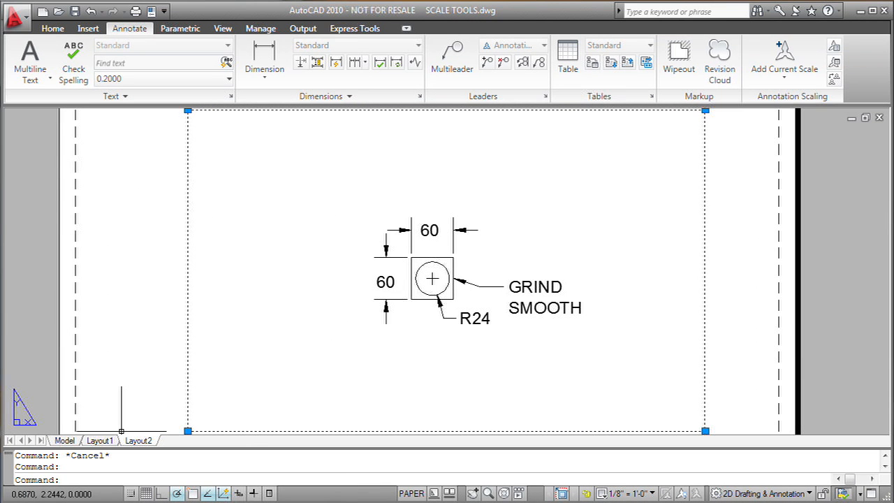
mouse_move(662, 493)
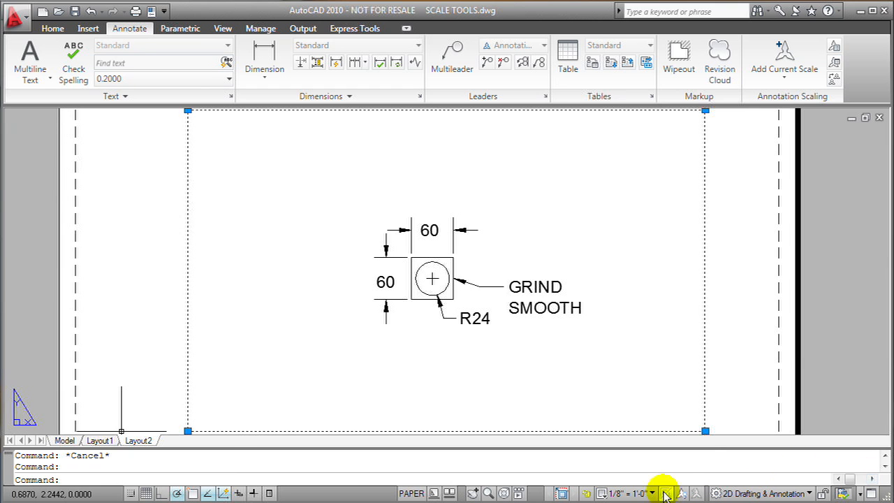
click(663, 494)
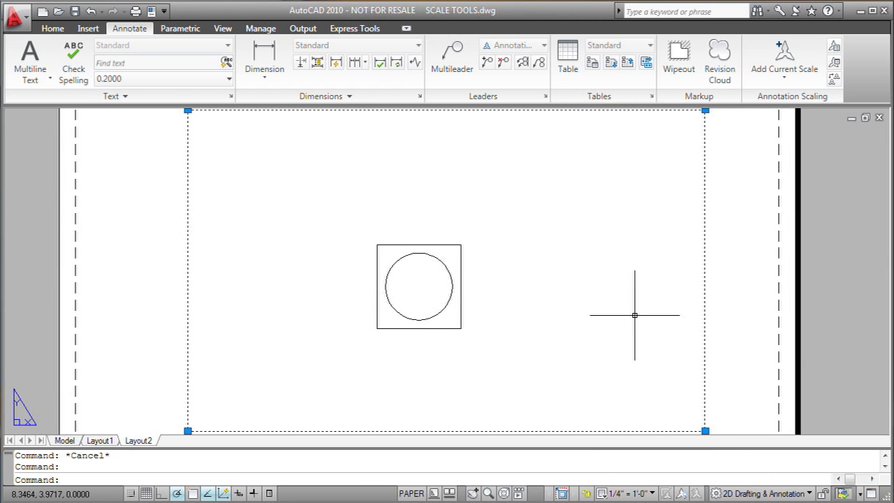
click(623, 494)
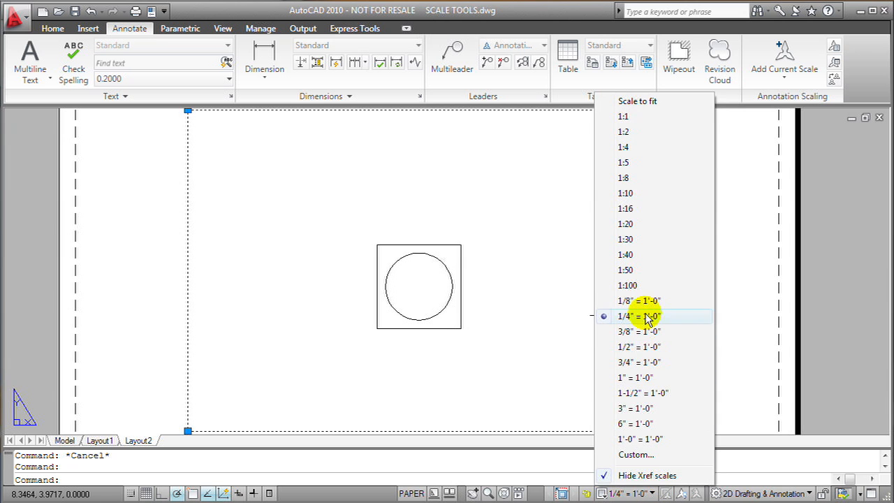
click(638, 300)
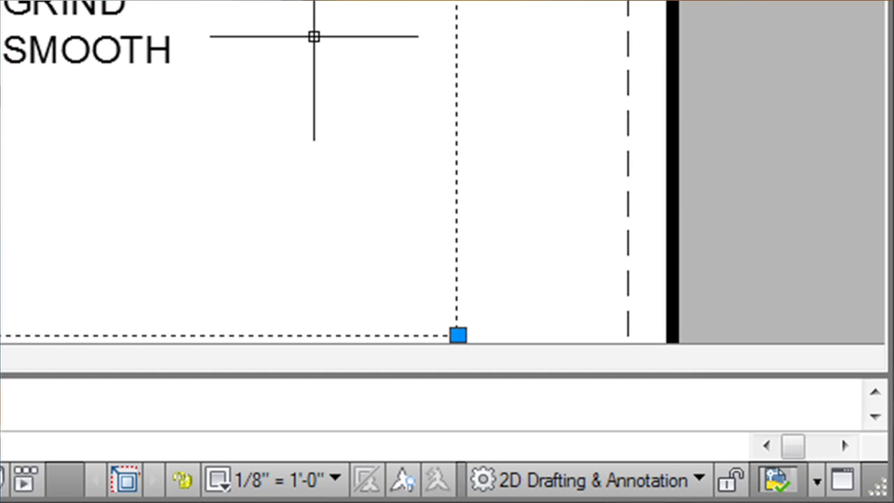
mouse_move(440, 481)
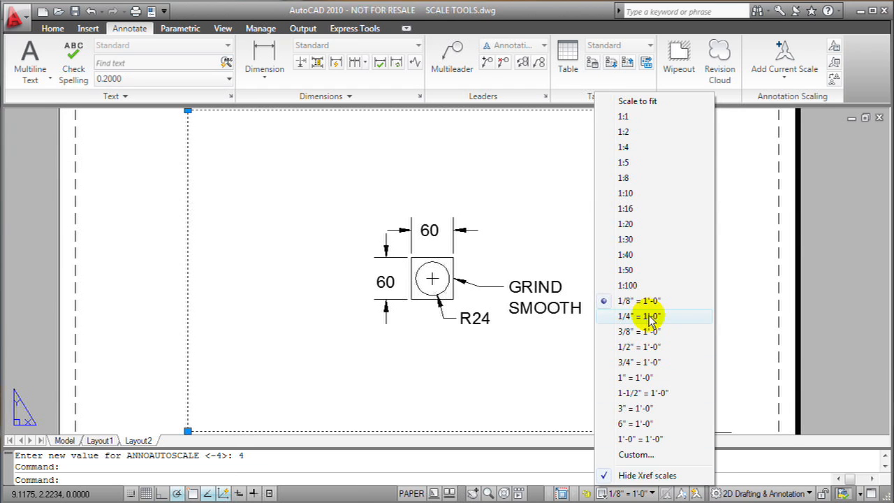
Choose 1/4" = 1'-0" as the viewport scale, then switch Annotation AutoScale off.
click(640, 316)
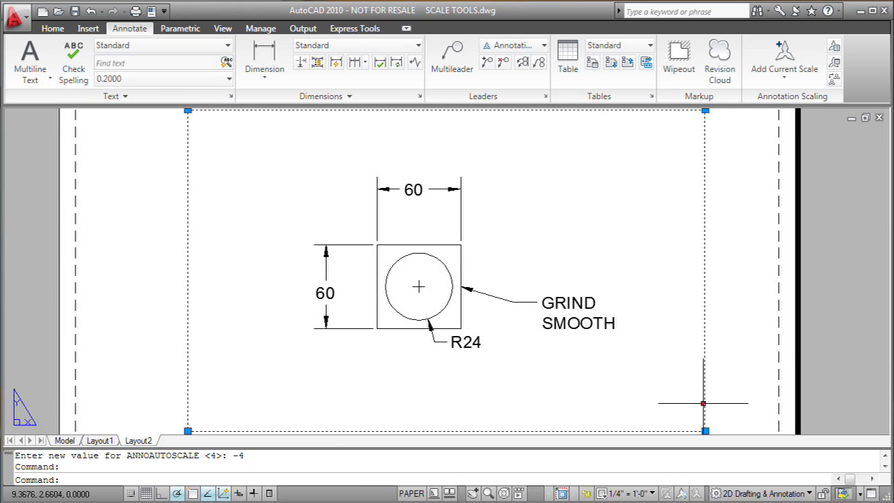
click(613, 493)
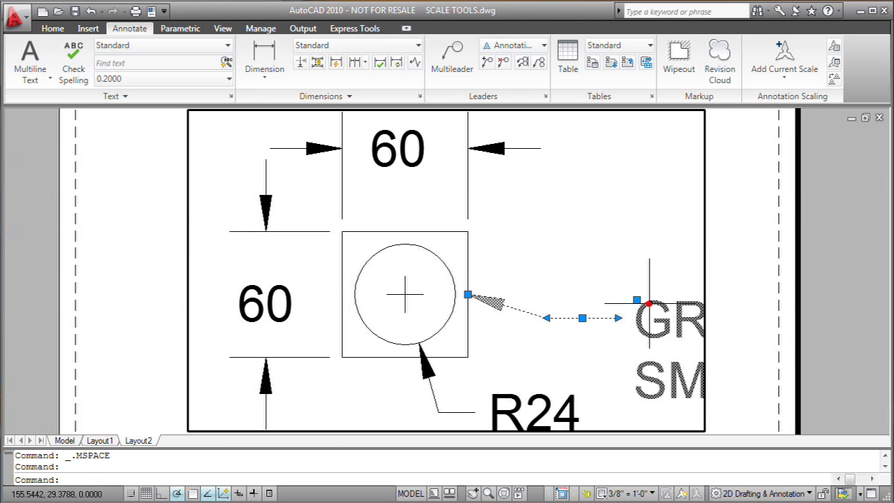
mouse_move(222, 410)
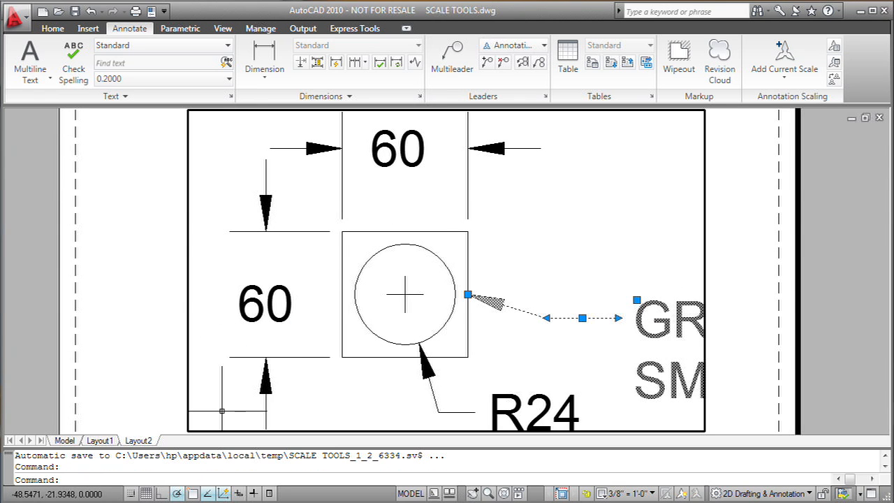
mouse_move(216, 426)
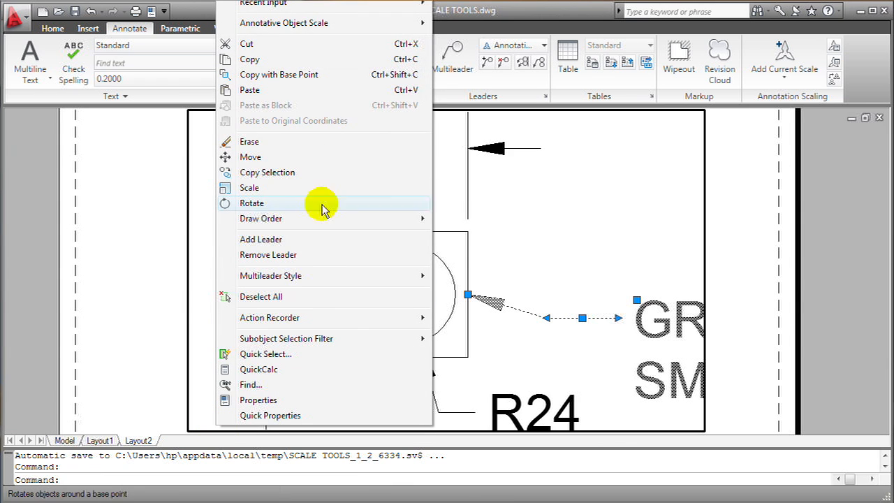
mouse_move(328, 22)
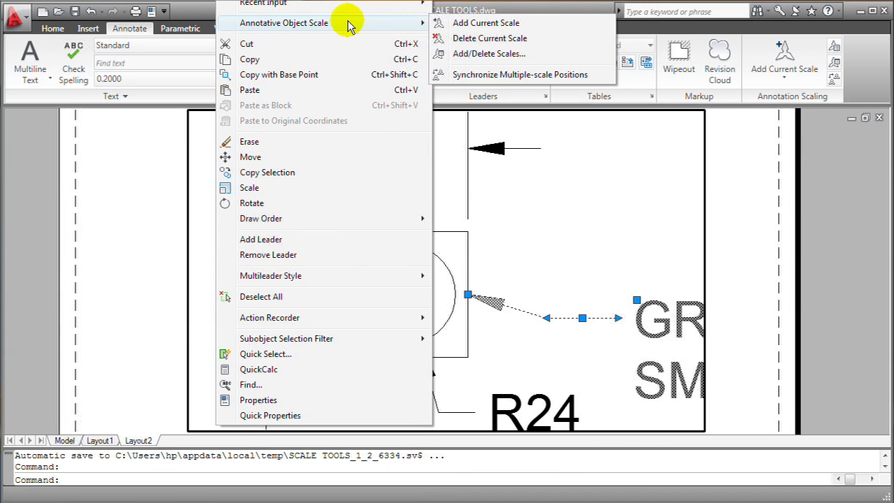
mouse_move(484, 23)
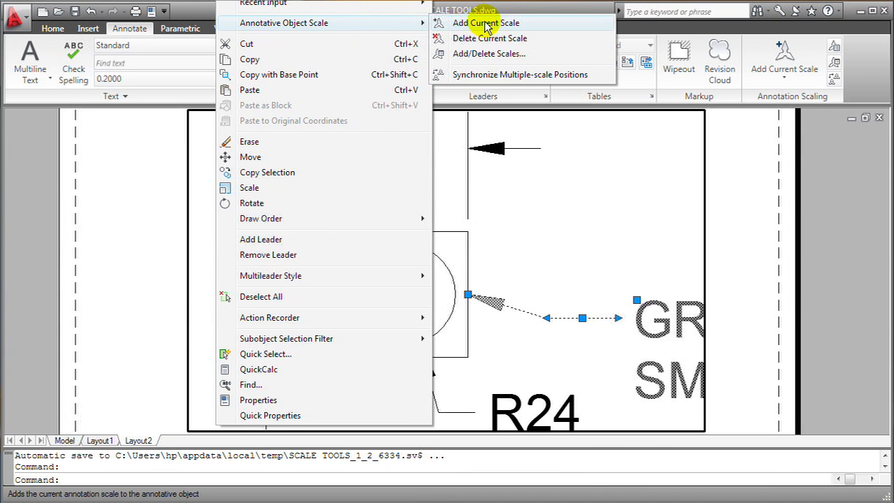
Add the current 3/8" = 1'-0" scale to the GRIND SMOOTH multileader.
click(485, 24)
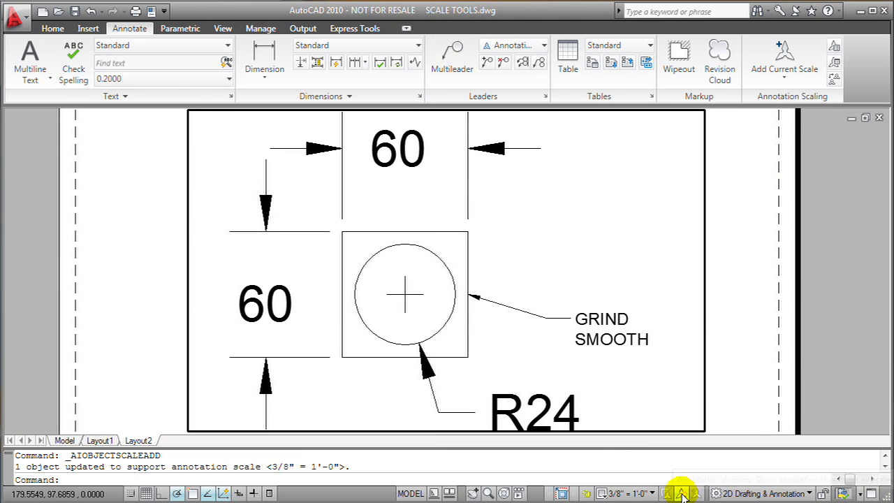
mouse_move(681, 494)
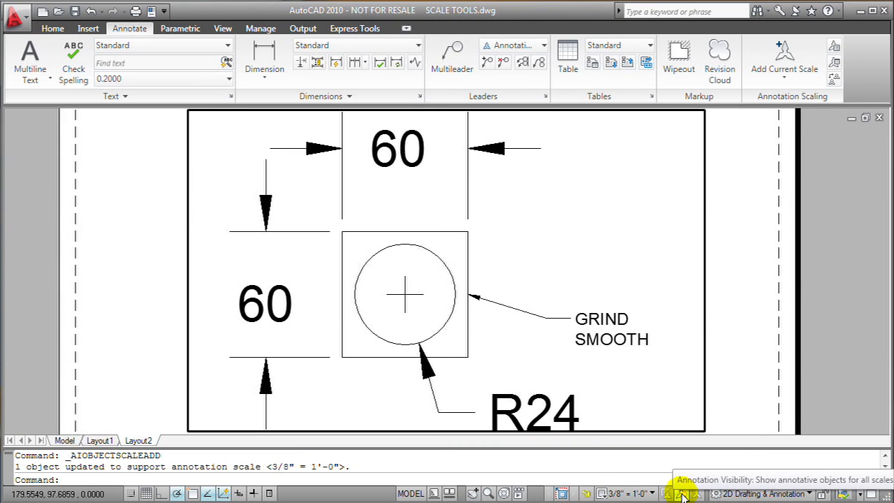
Turn Annotation Visibility off and change the viewport scale to 1/8" = 1'-0".
click(683, 494)
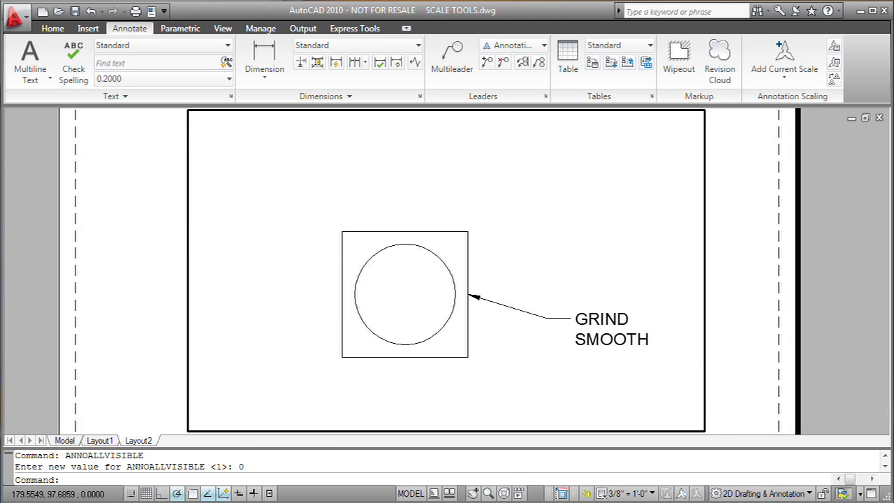
click(624, 493)
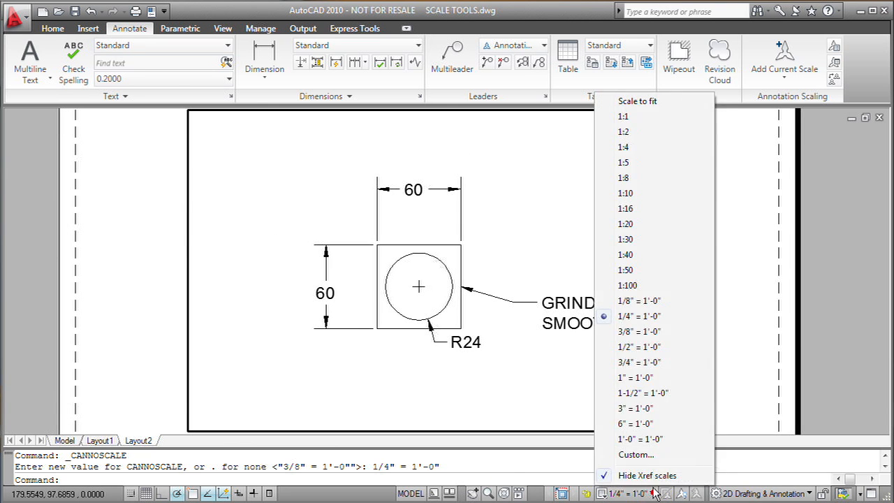
click(639, 301)
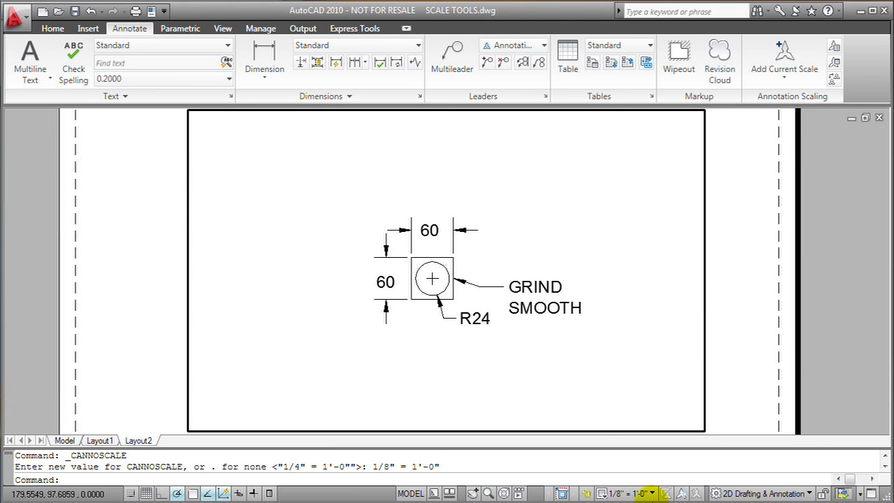